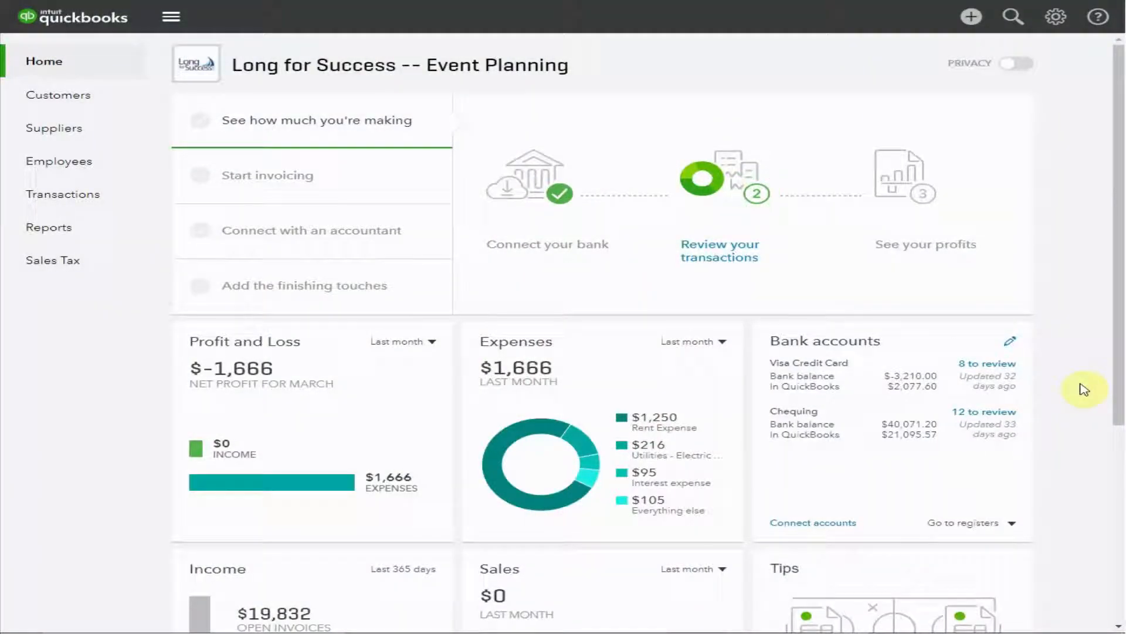
mouse_move(49, 227)
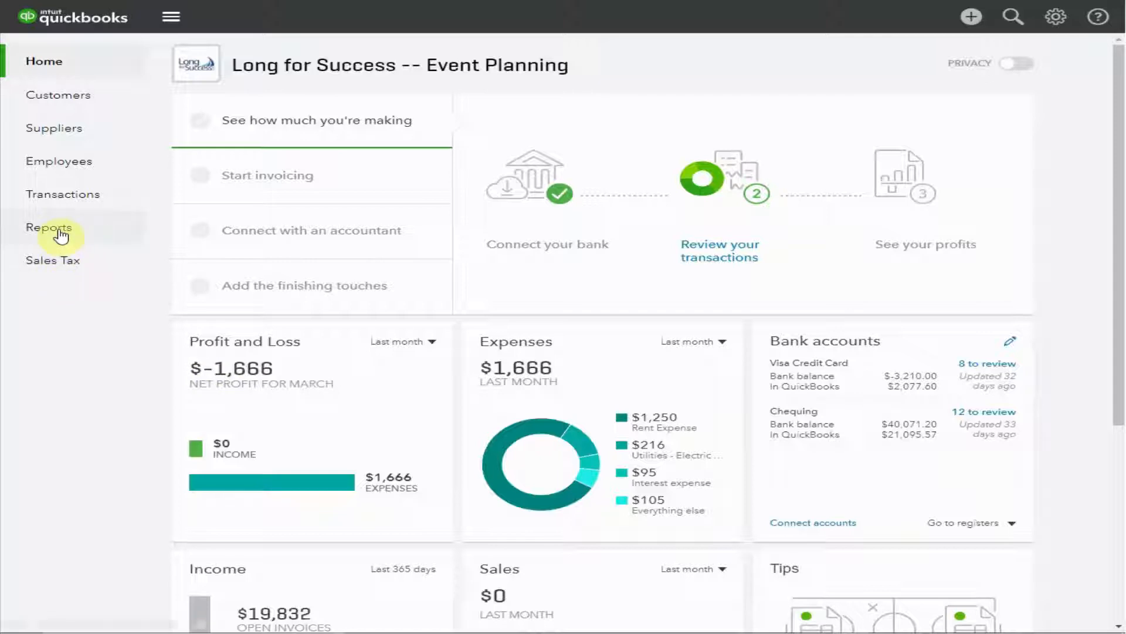
Step: Go from the company dashboard to the Reports page listing recommended reports
click(49, 226)
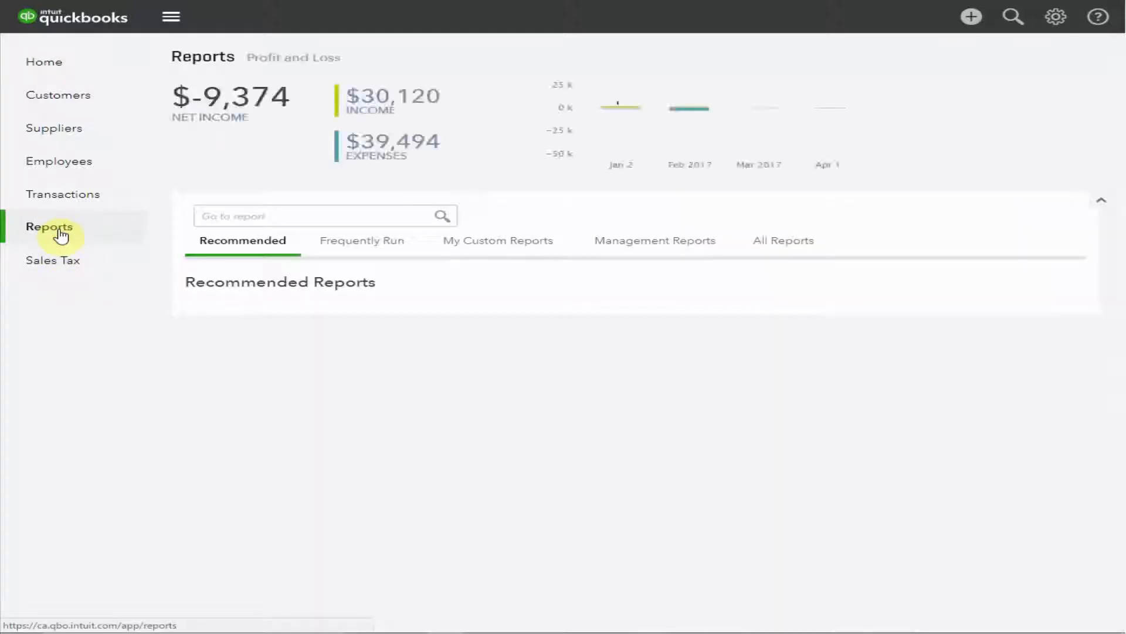
click(48, 227)
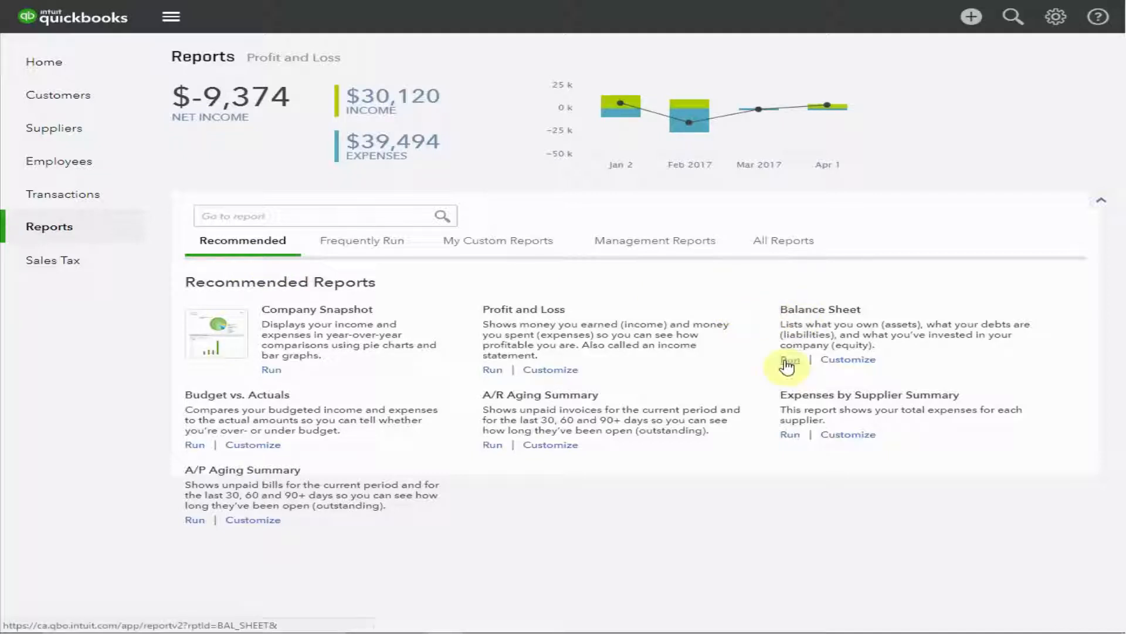
Step: Run the Balance Sheet for Last Year, 01-01-2016 to 31-12-2016
click(788, 359)
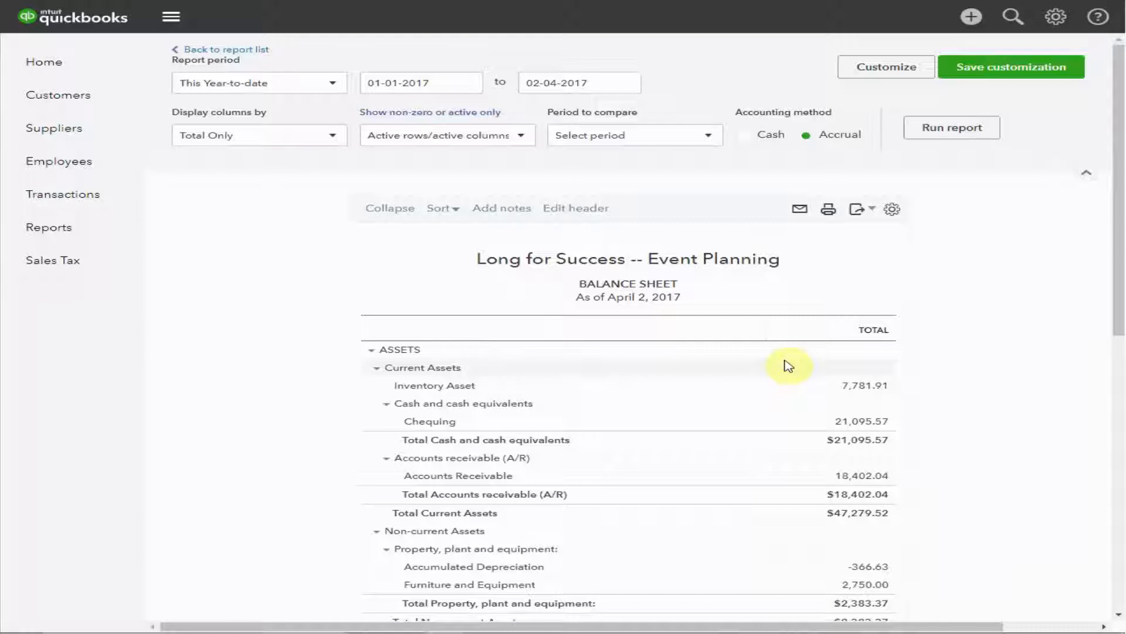
mouse_move(575, 348)
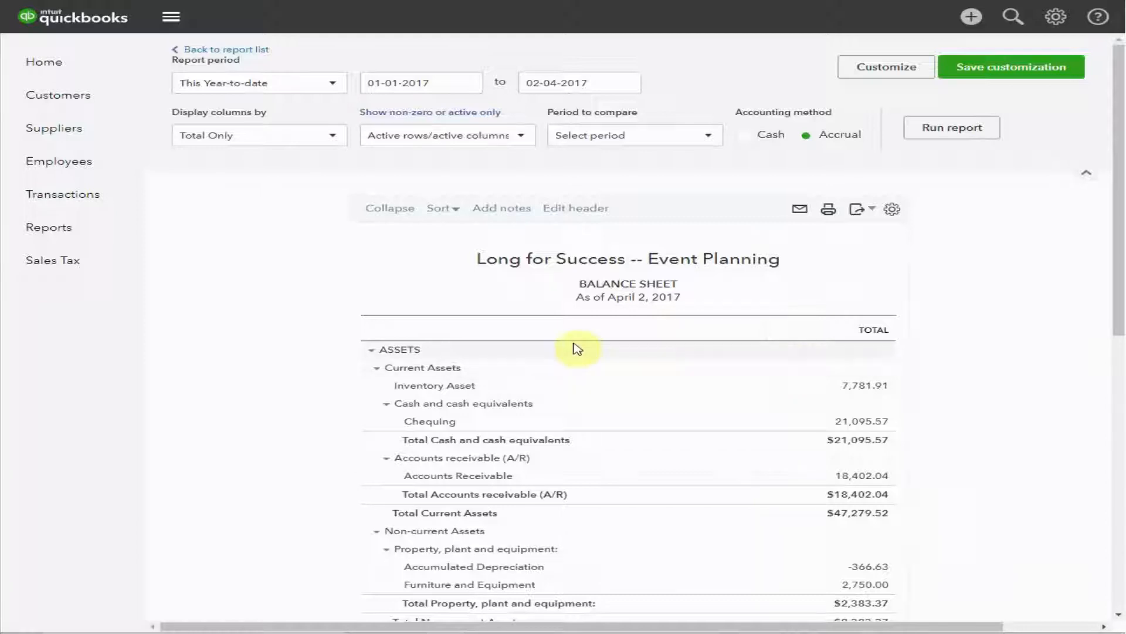
mouse_move(335, 86)
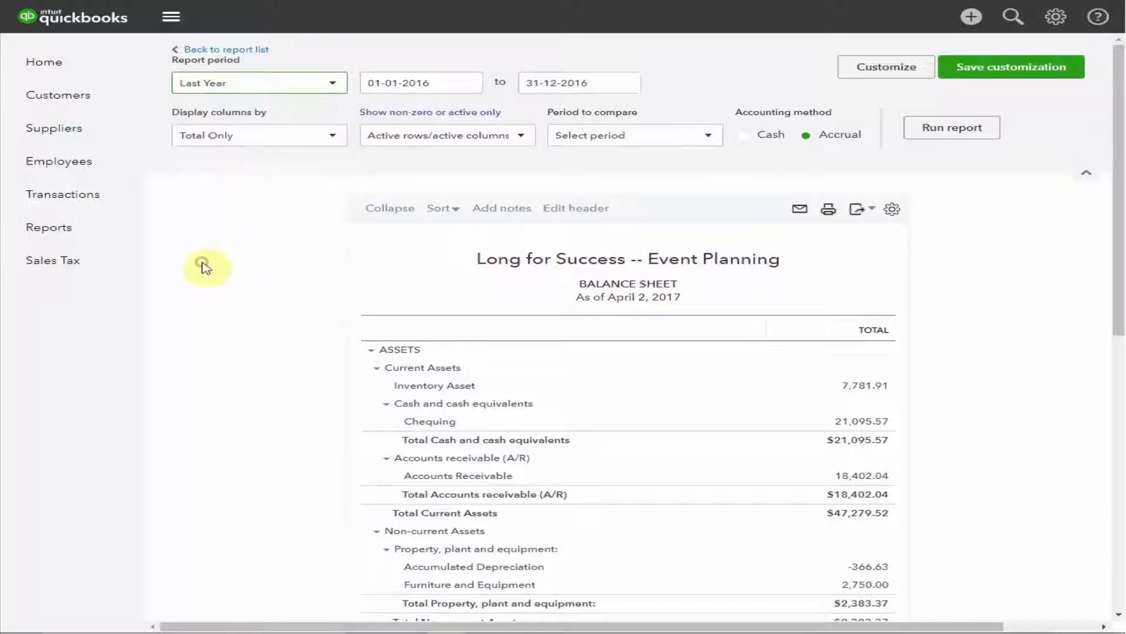
click(952, 127)
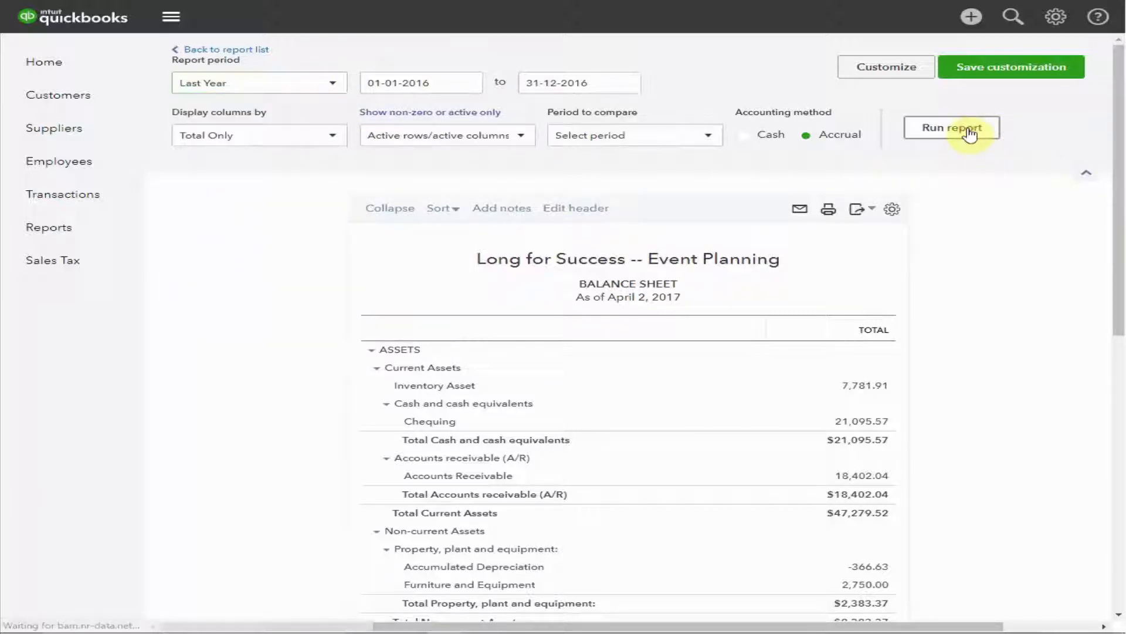
click(951, 128)
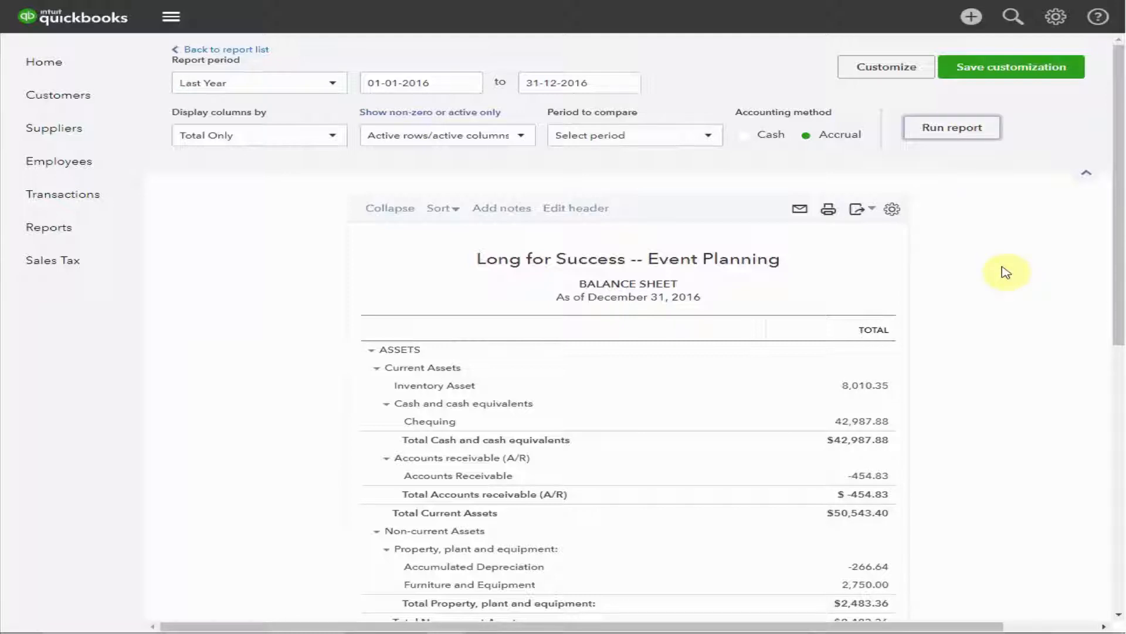
scroll(down, 3)
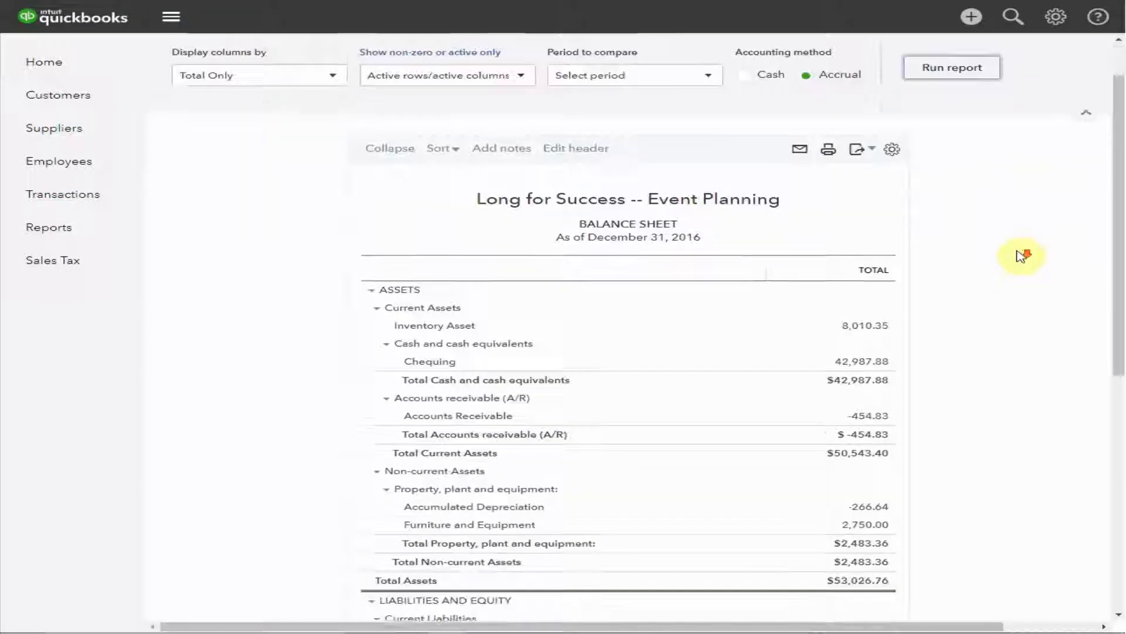
click(1085, 112)
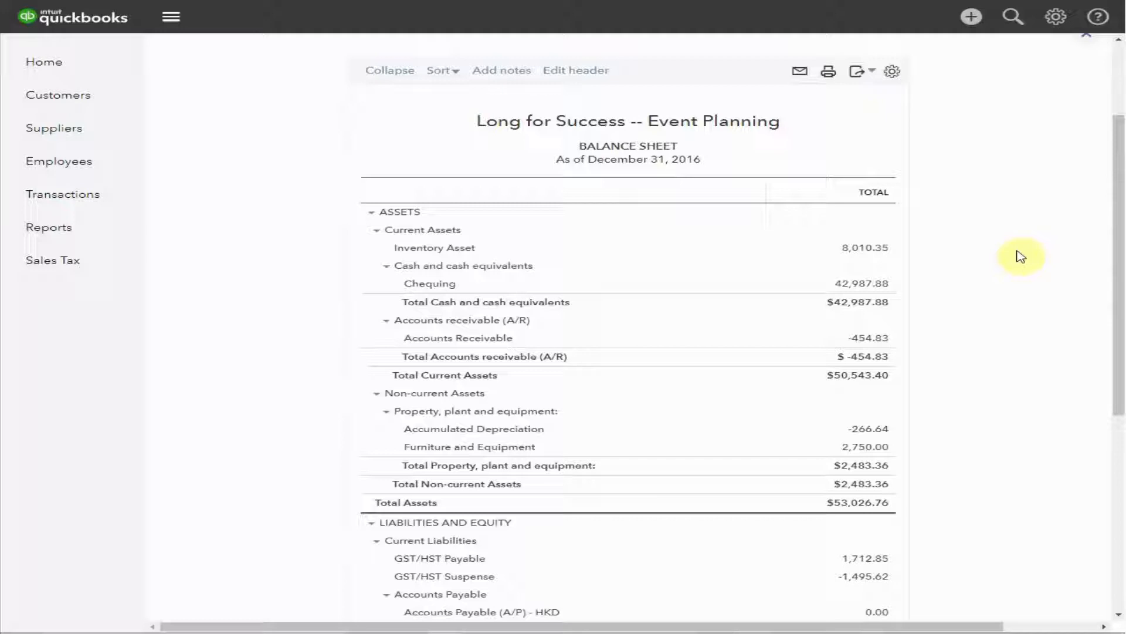
mouse_move(1113, 273)
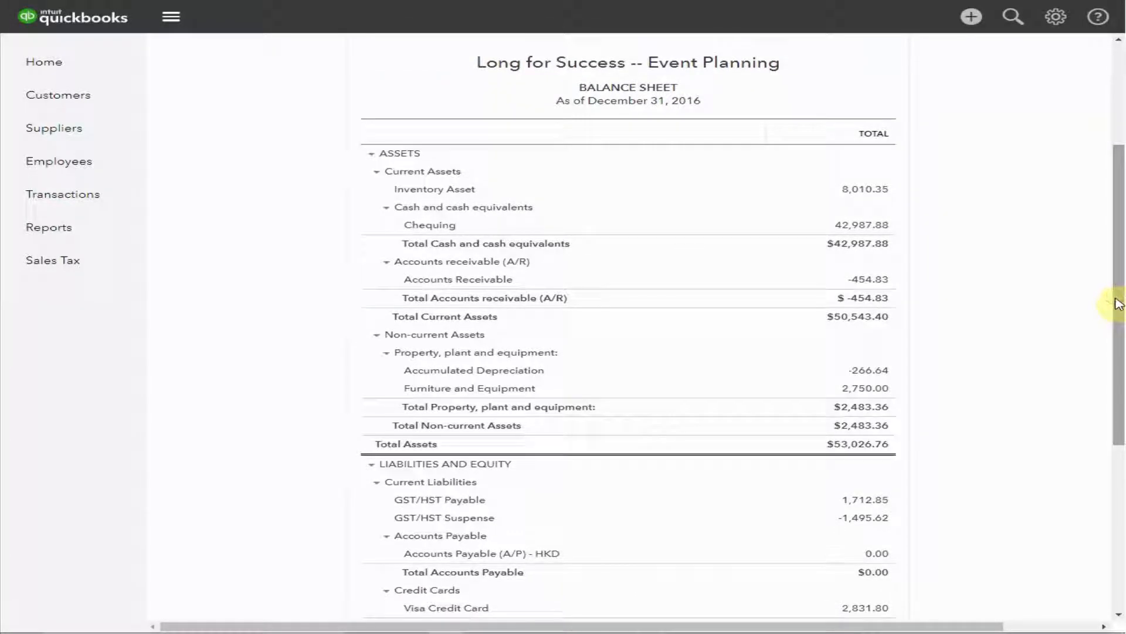
mouse_move(1078, 297)
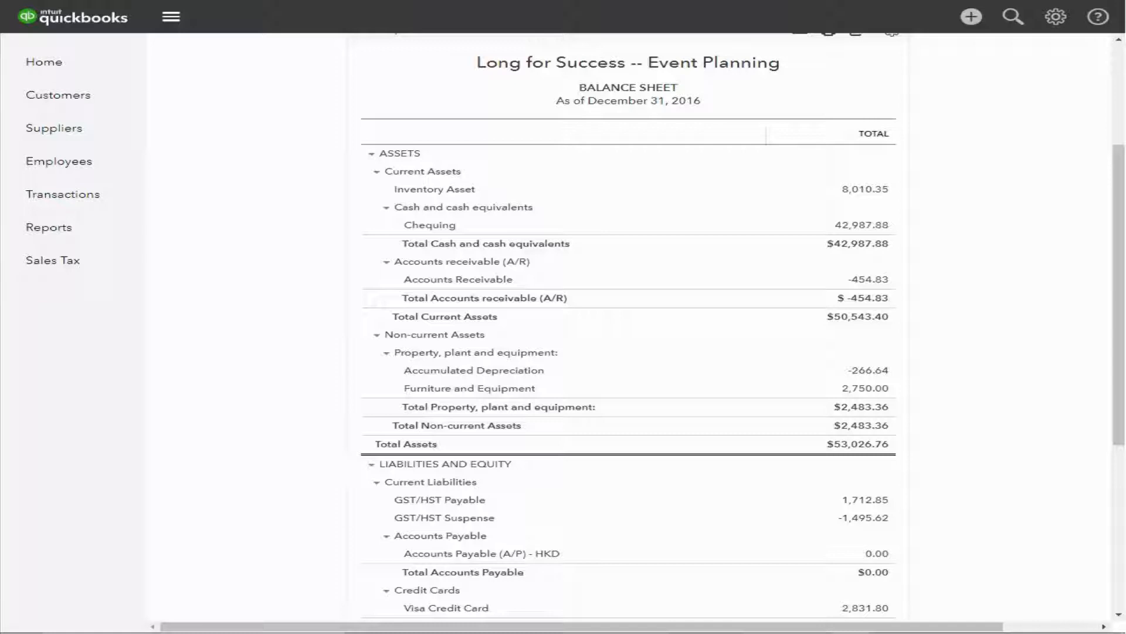
mouse_move(889, 328)
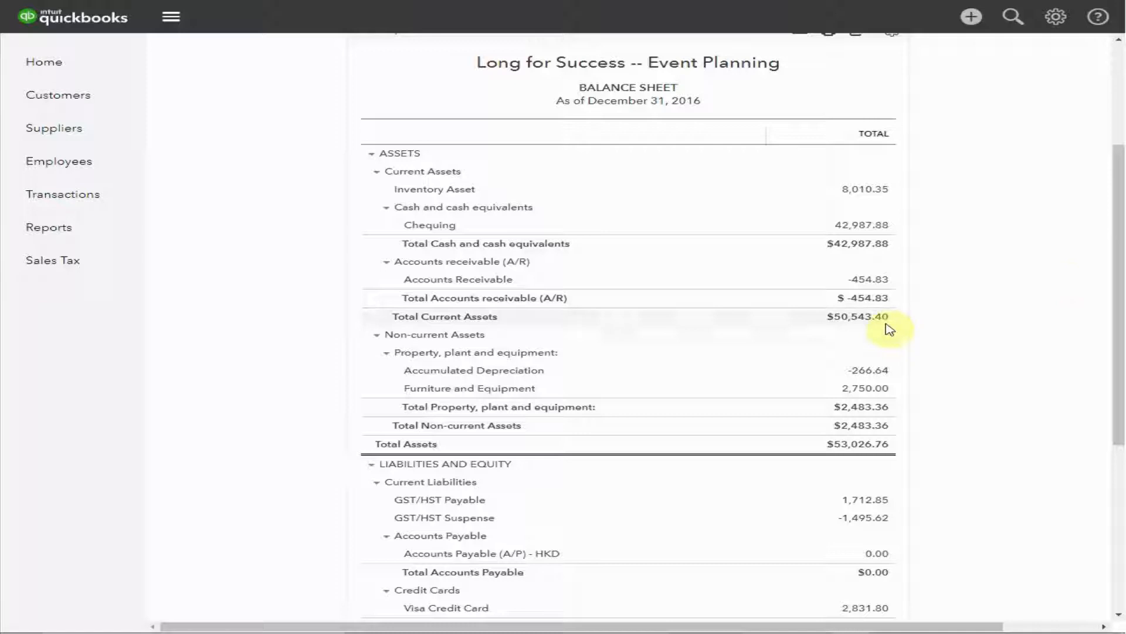
mouse_move(860, 224)
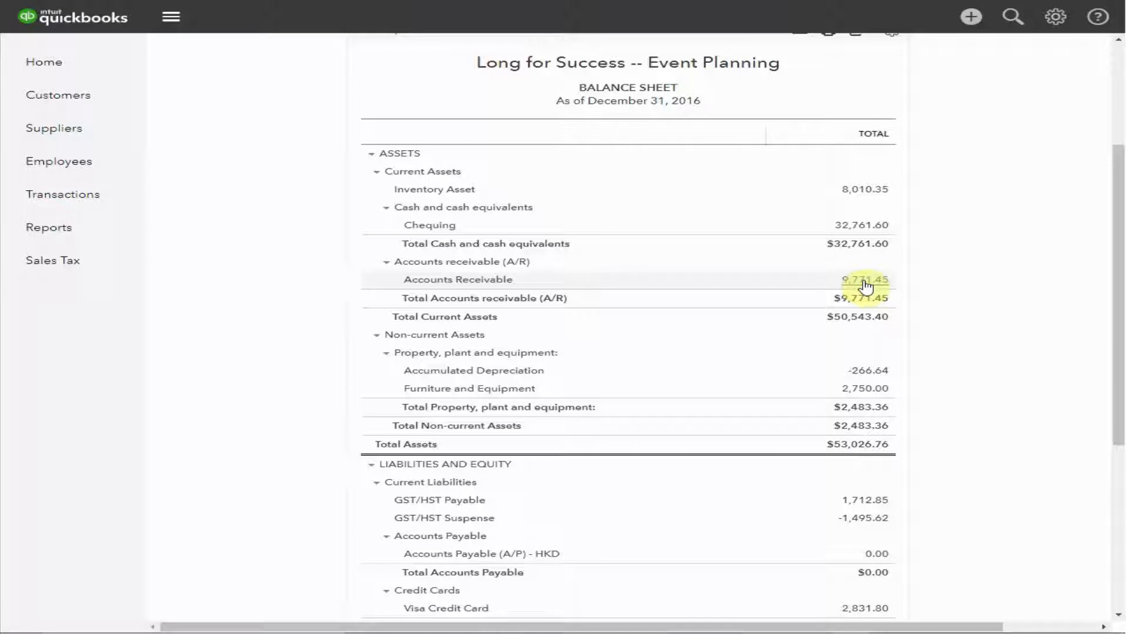
mouse_move(883, 399)
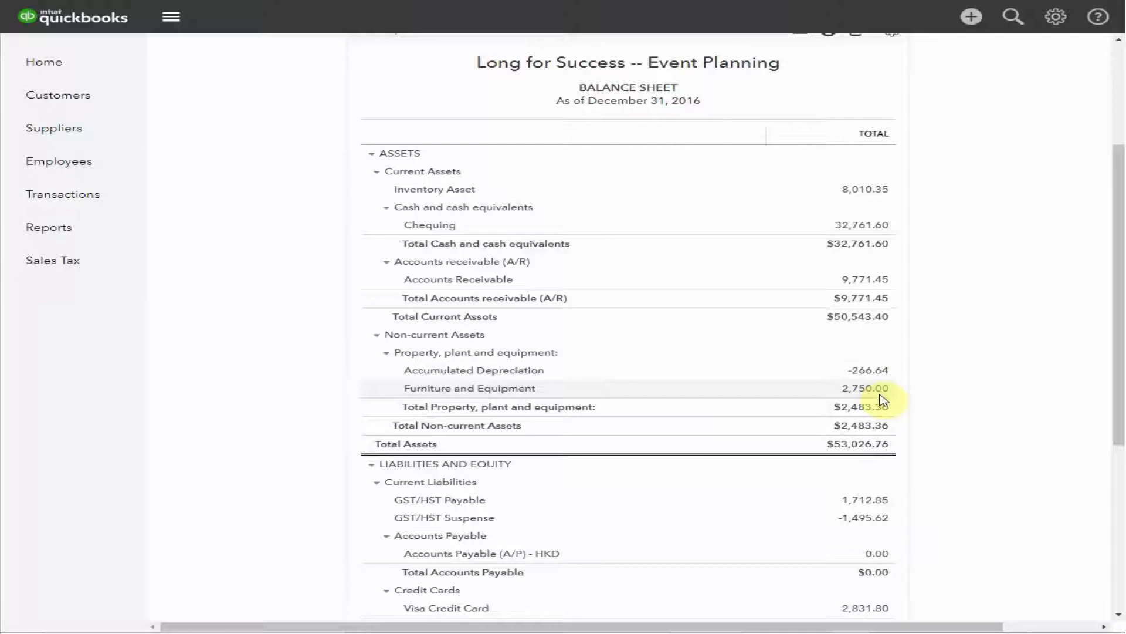
mouse_move(879, 383)
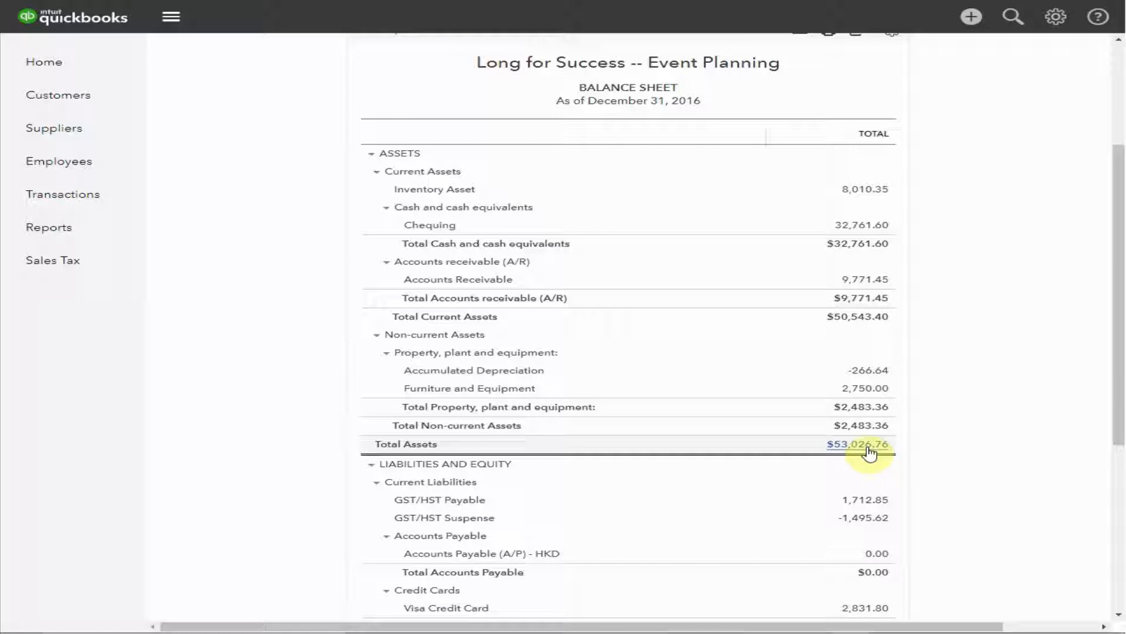
mouse_move(972, 464)
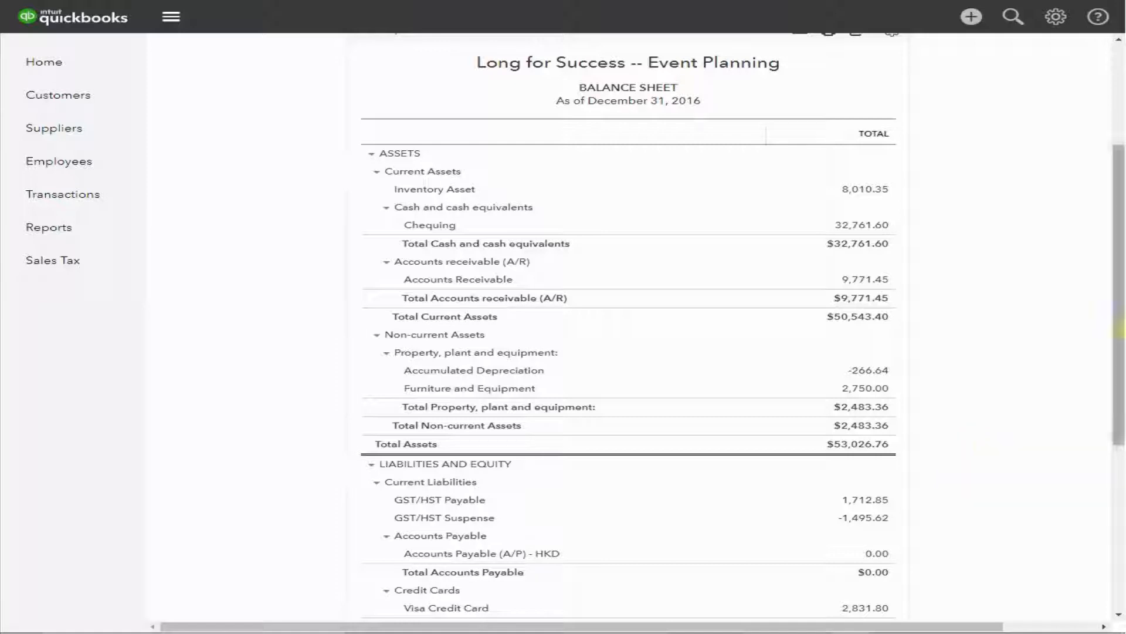
scroll(down, 3)
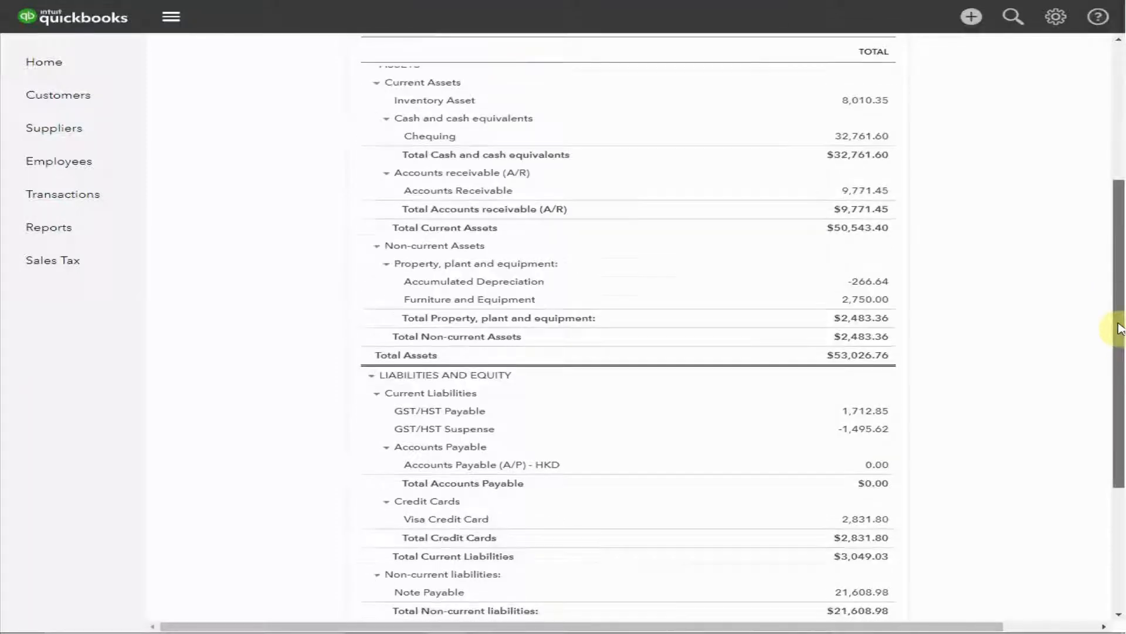
scroll(down, 3)
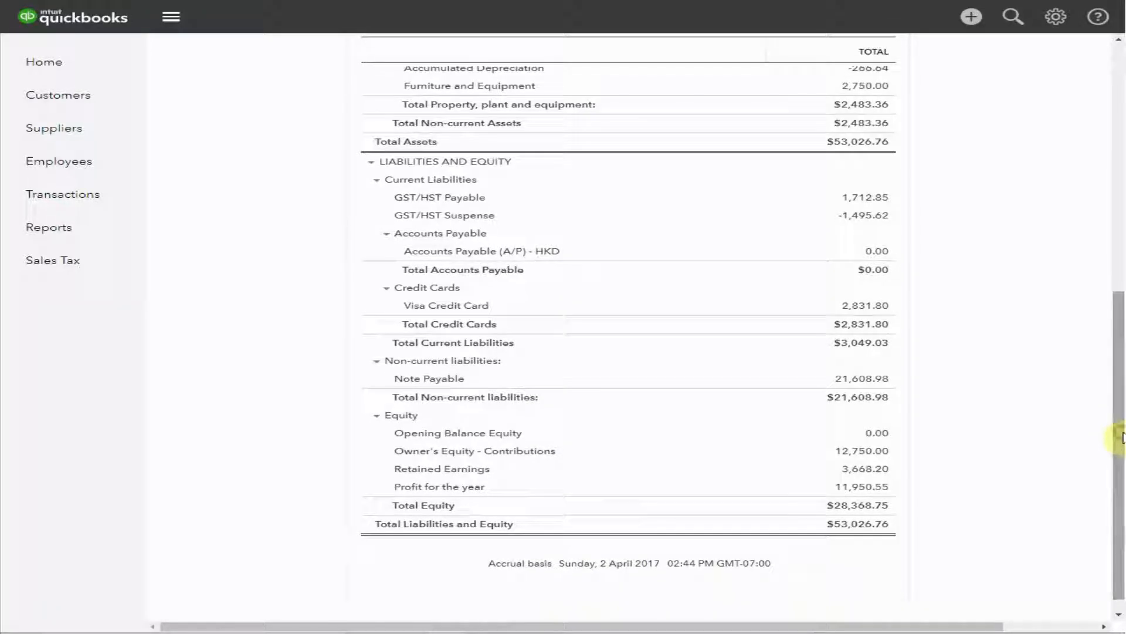
mouse_move(1110, 421)
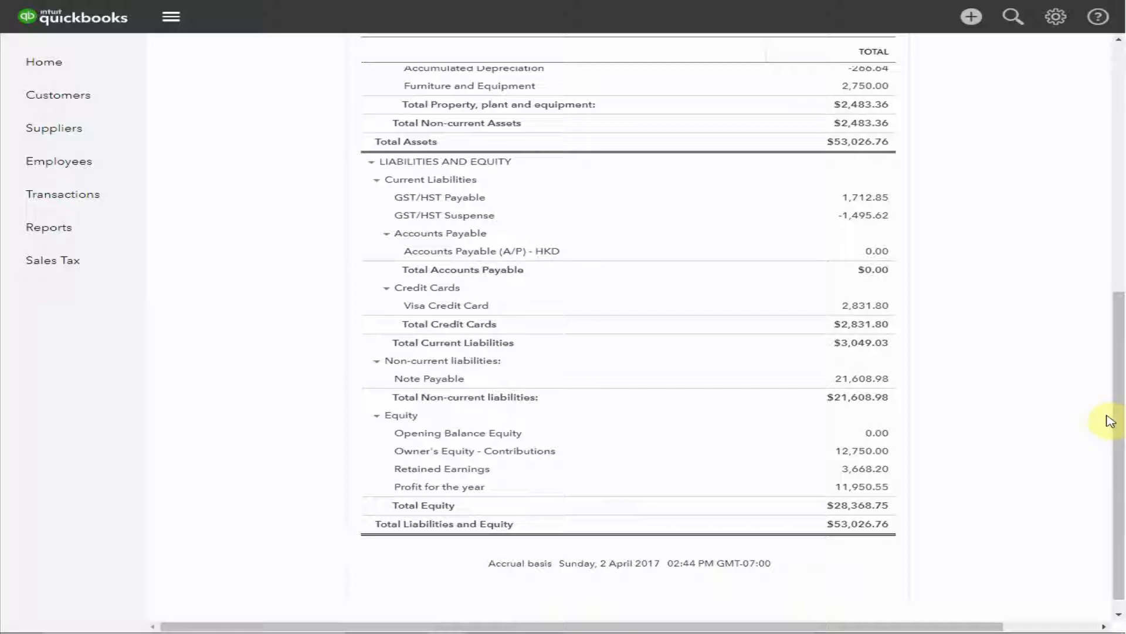
mouse_move(894, 216)
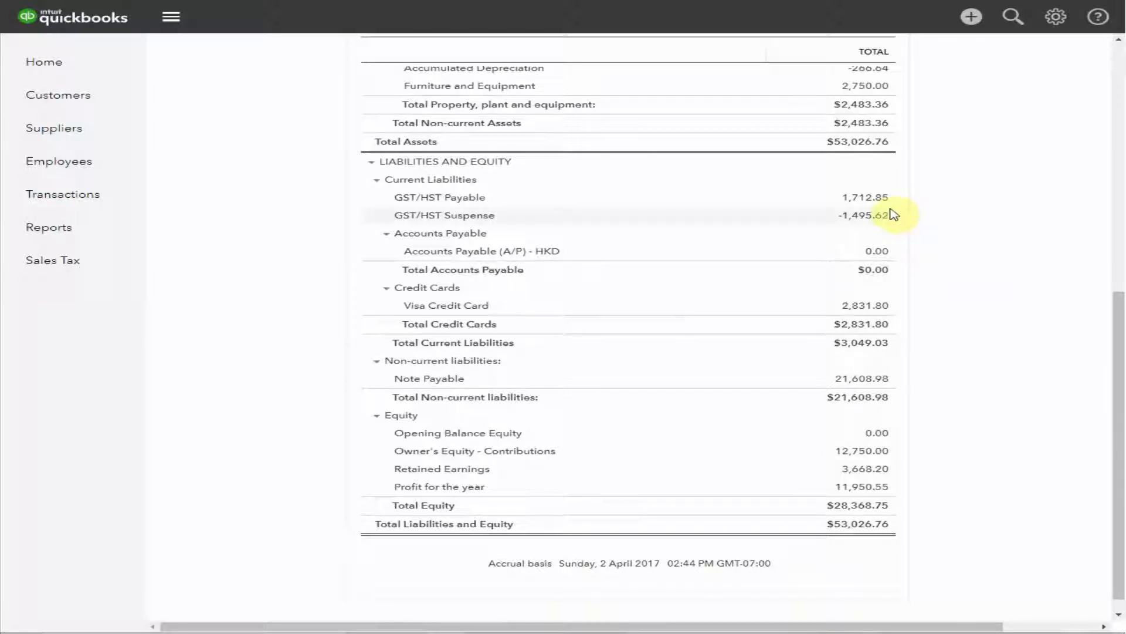
mouse_move(993, 217)
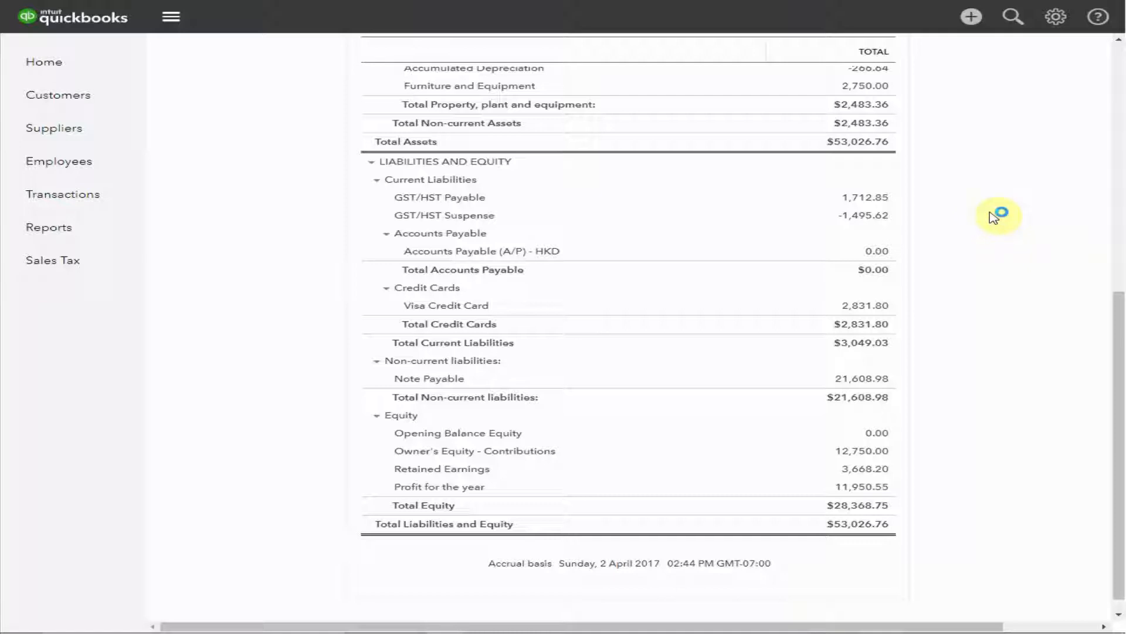
mouse_move(878, 257)
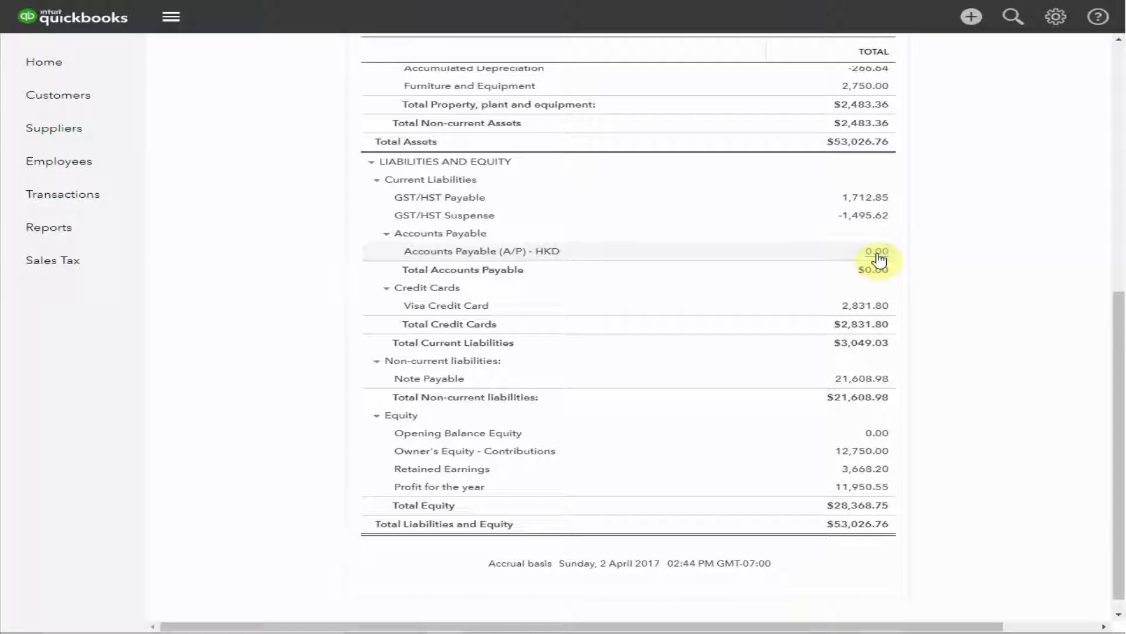
mouse_move(866, 314)
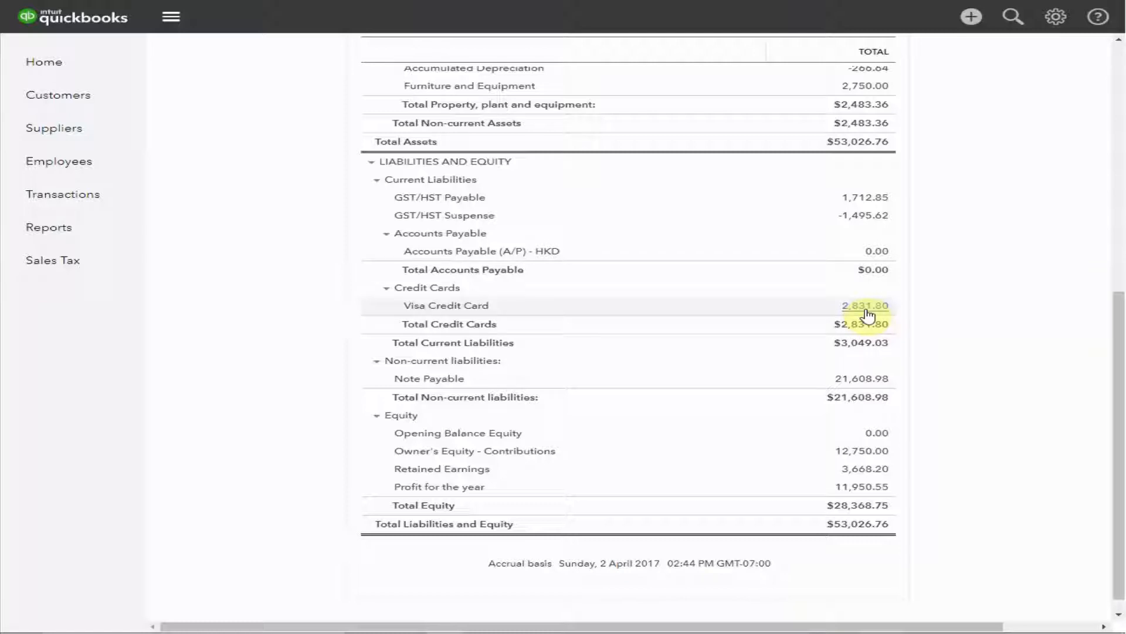
mouse_move(872, 391)
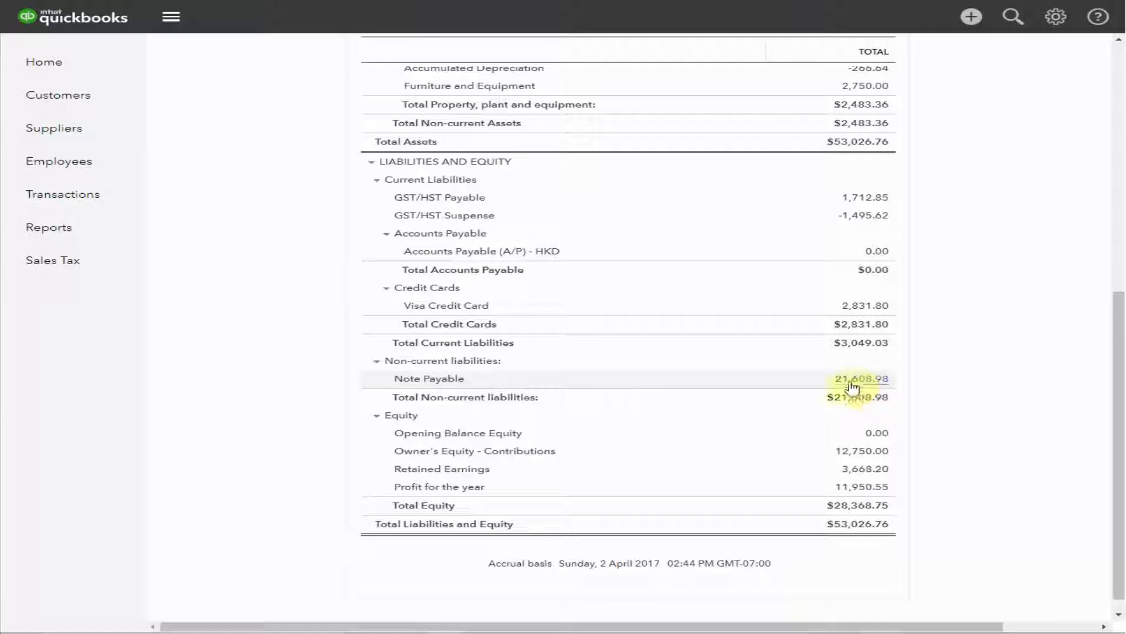
mouse_move(881, 426)
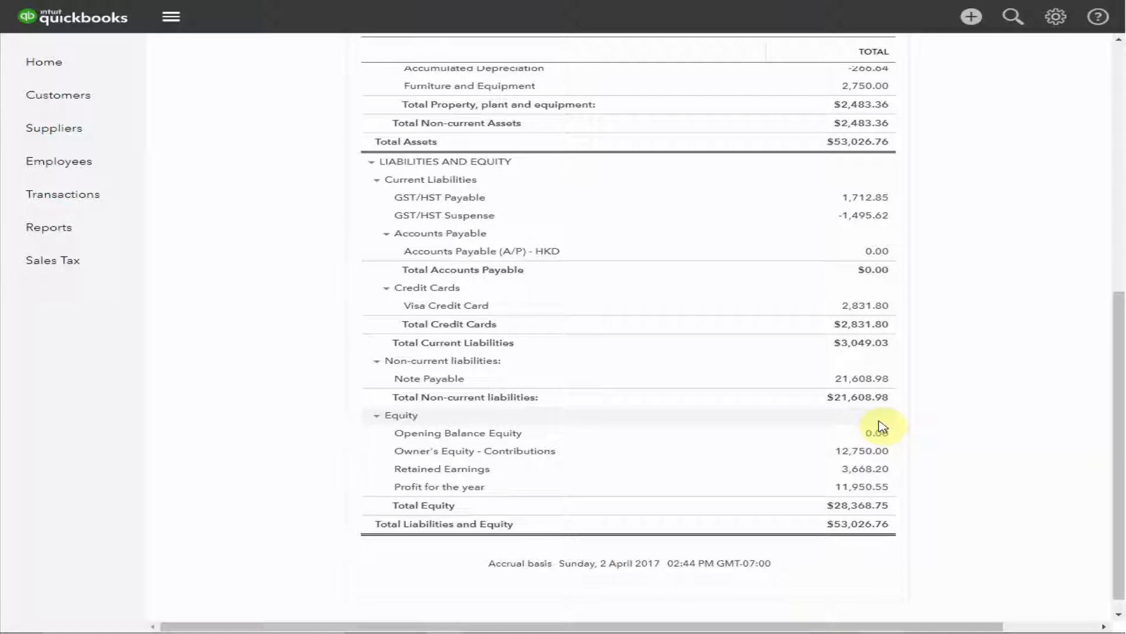
mouse_move(864, 451)
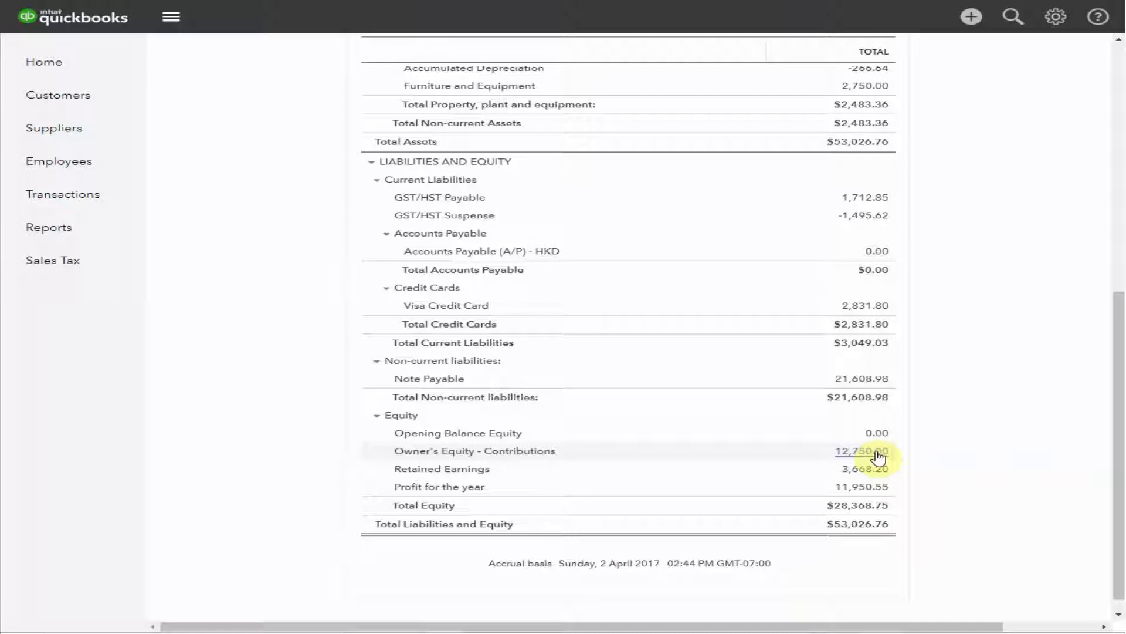
mouse_move(880, 463)
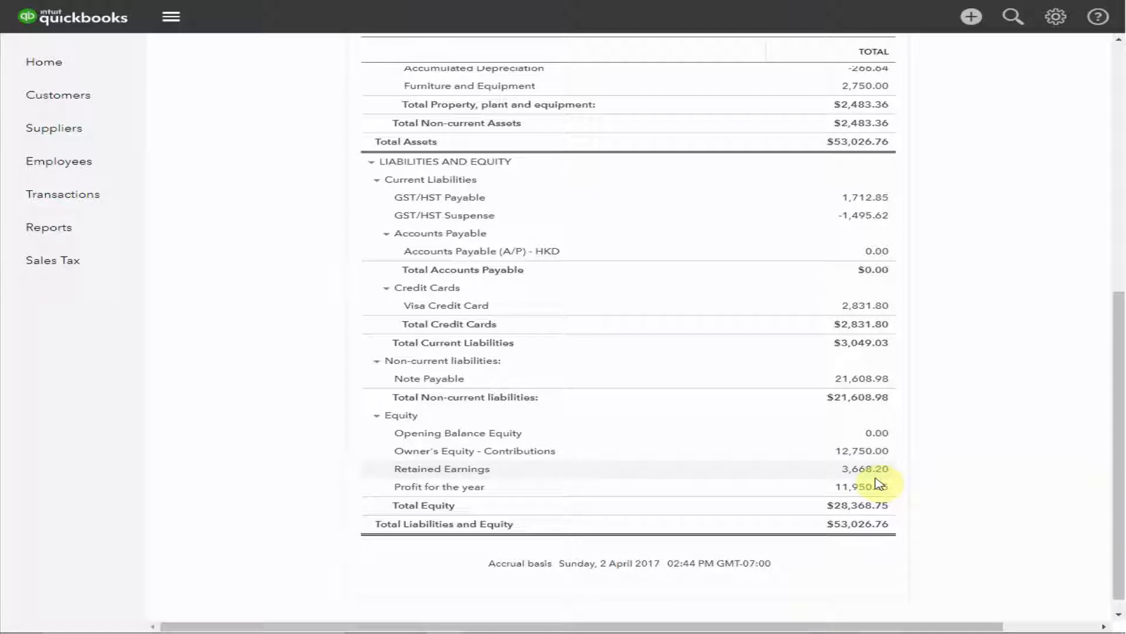
mouse_move(876, 501)
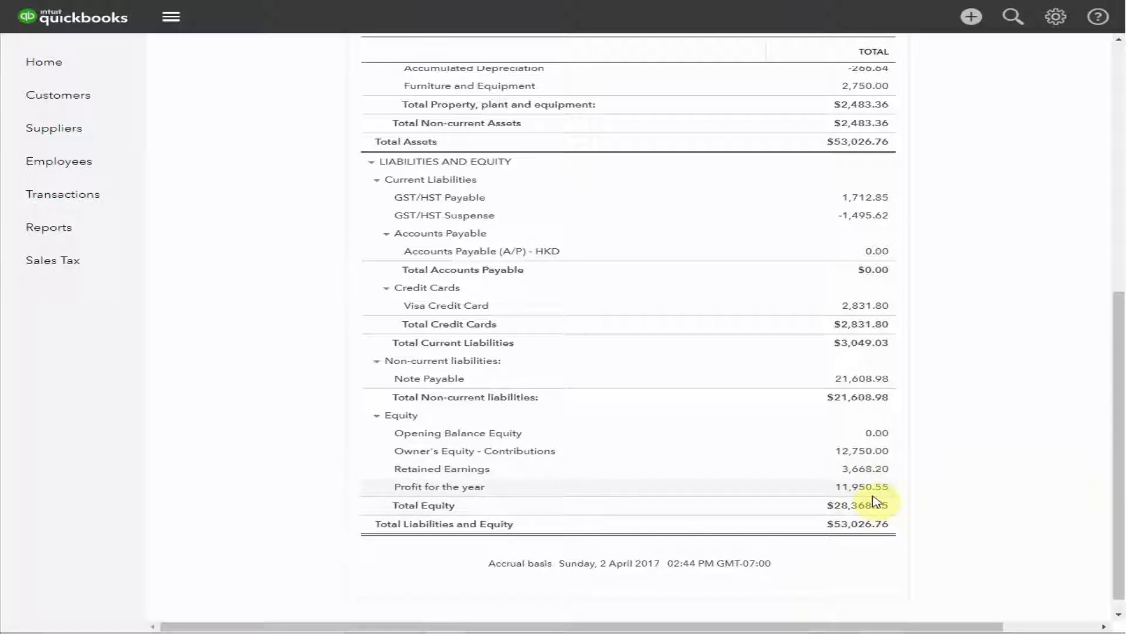
mouse_move(1027, 445)
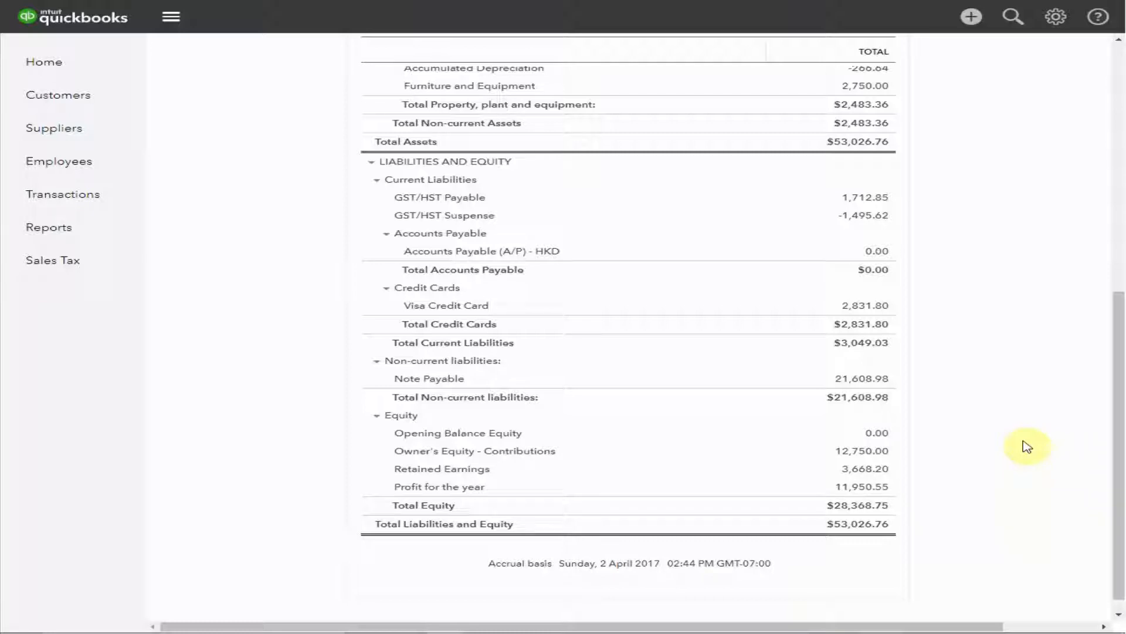
mouse_move(866, 141)
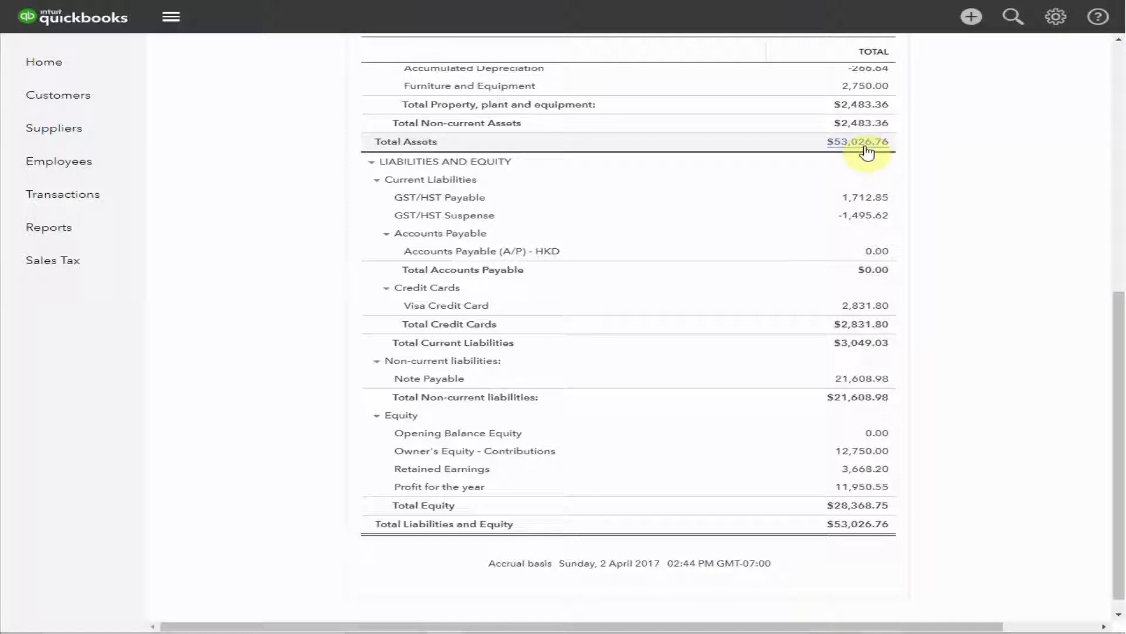
scroll(down, 3)
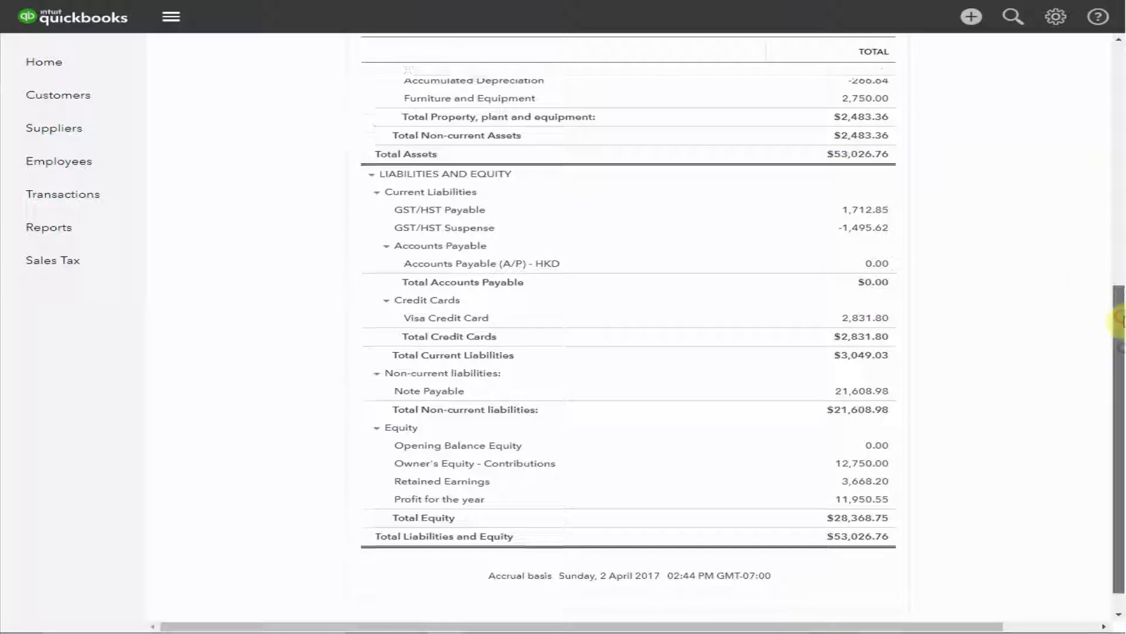
scroll(up, 3)
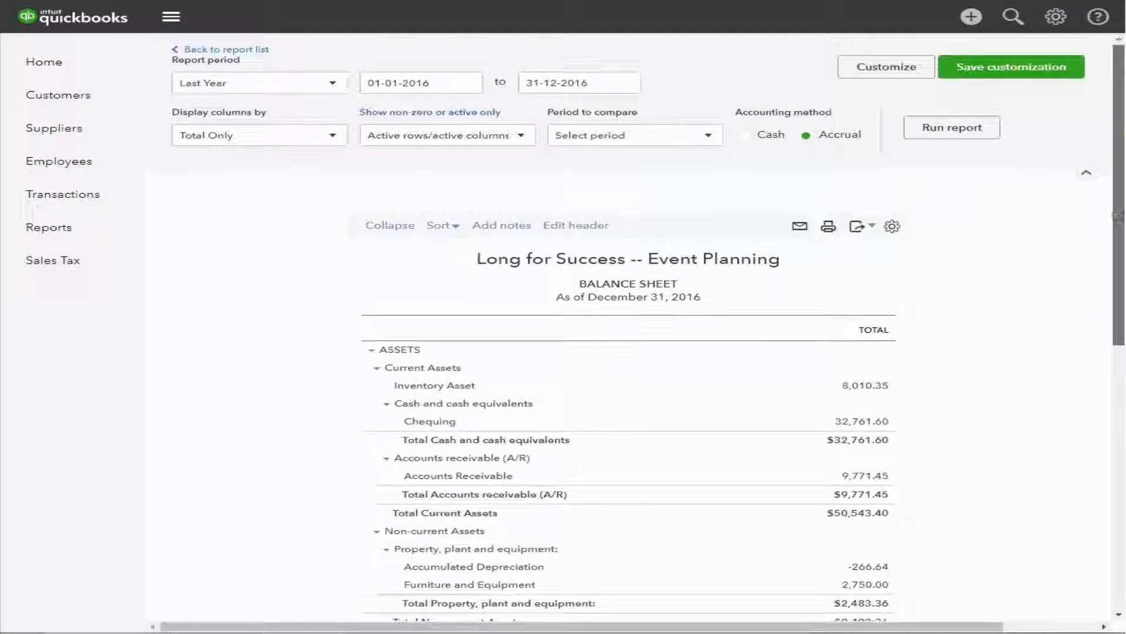
Step: Save the customization as the custom report 'Balance Sheet - last year'
click(1011, 66)
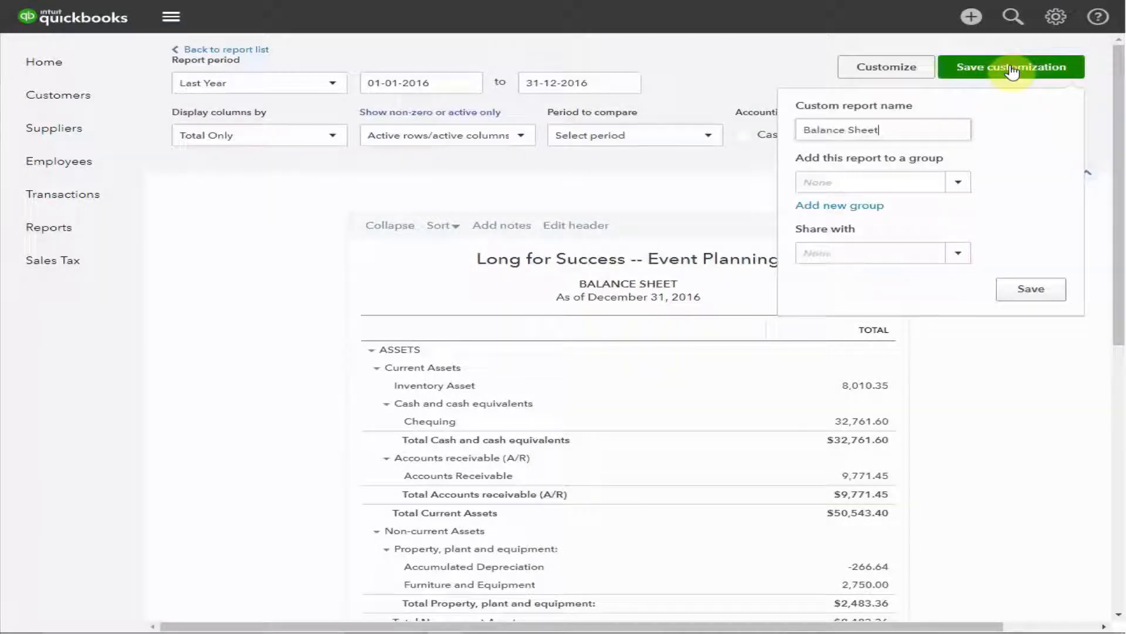
mouse_move(1030, 86)
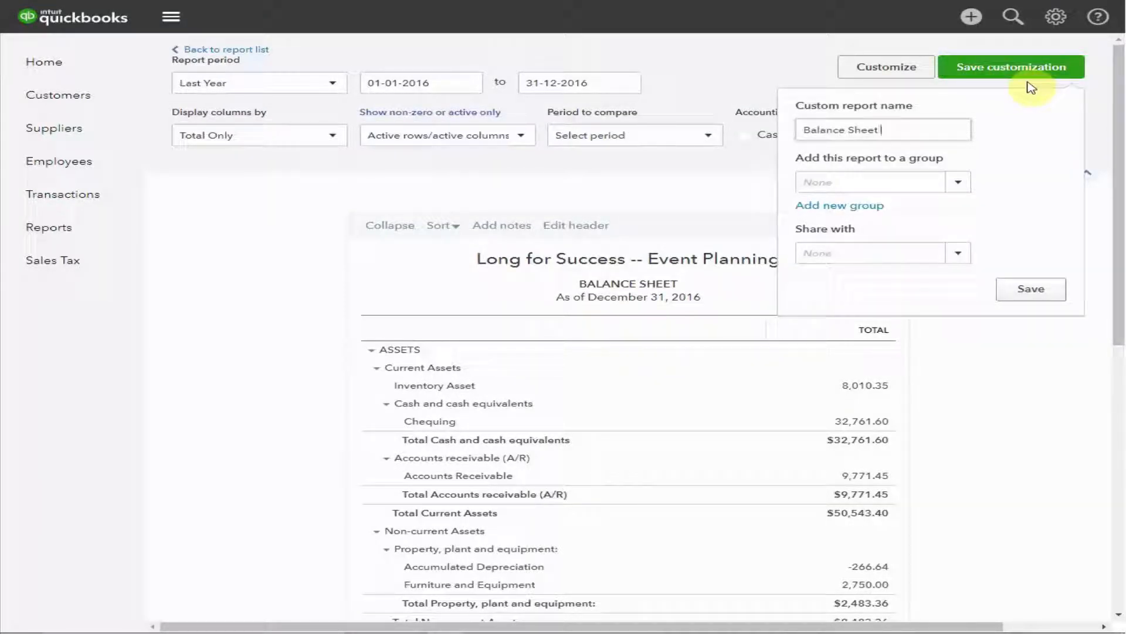
text(- last year)
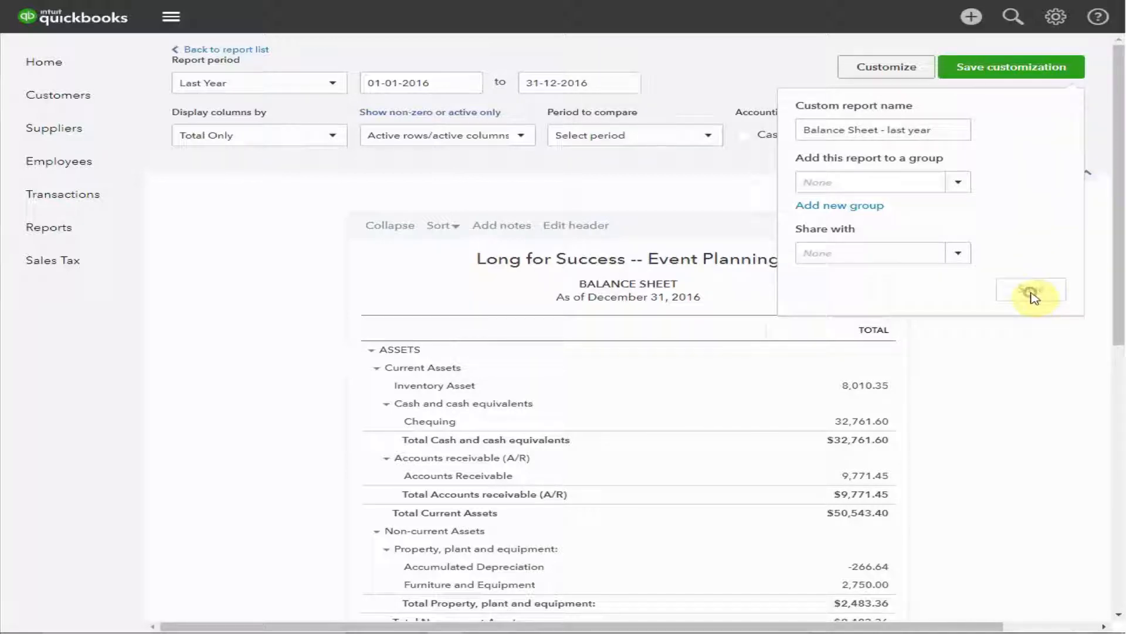
click(1031, 290)
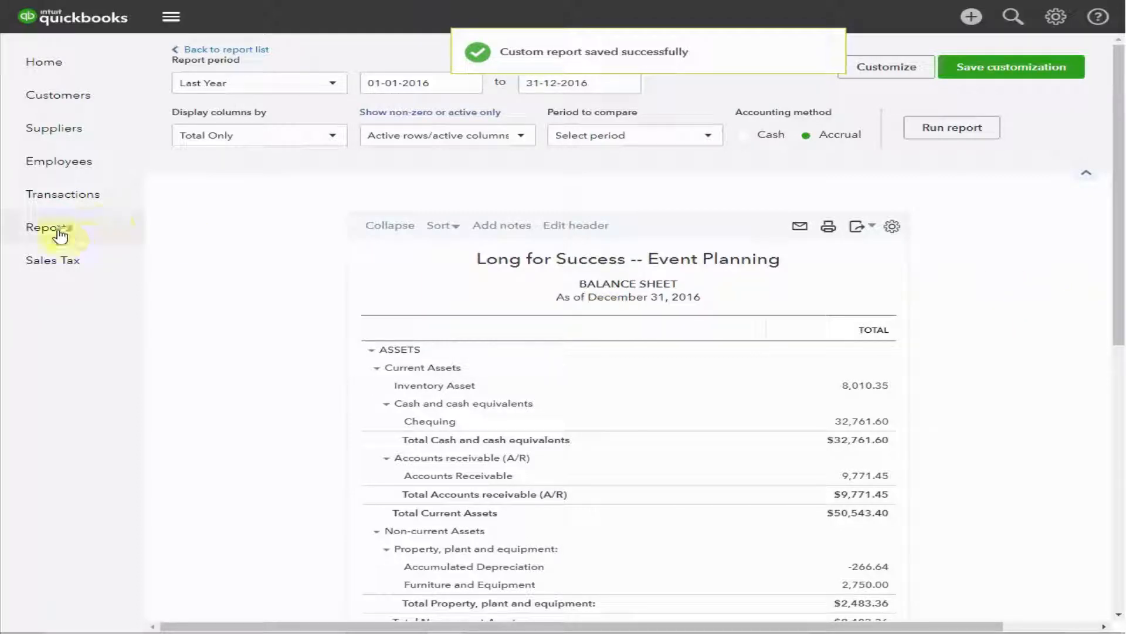
Step: Show My Custom Reports, where 'Balance Sheet - last year' is now listed
click(49, 227)
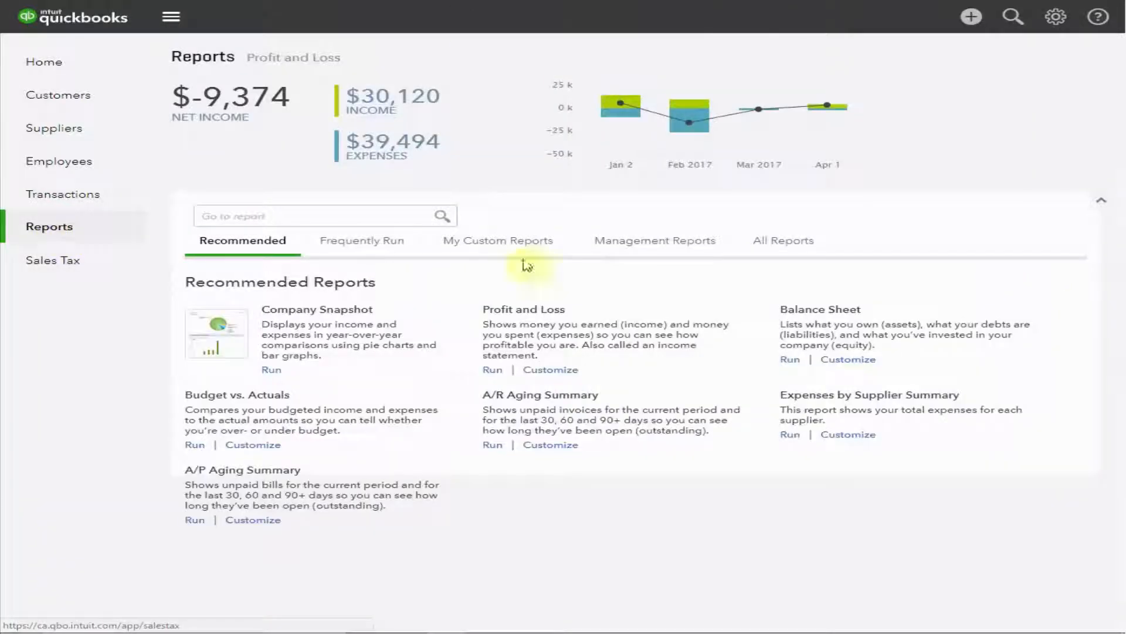
click(496, 240)
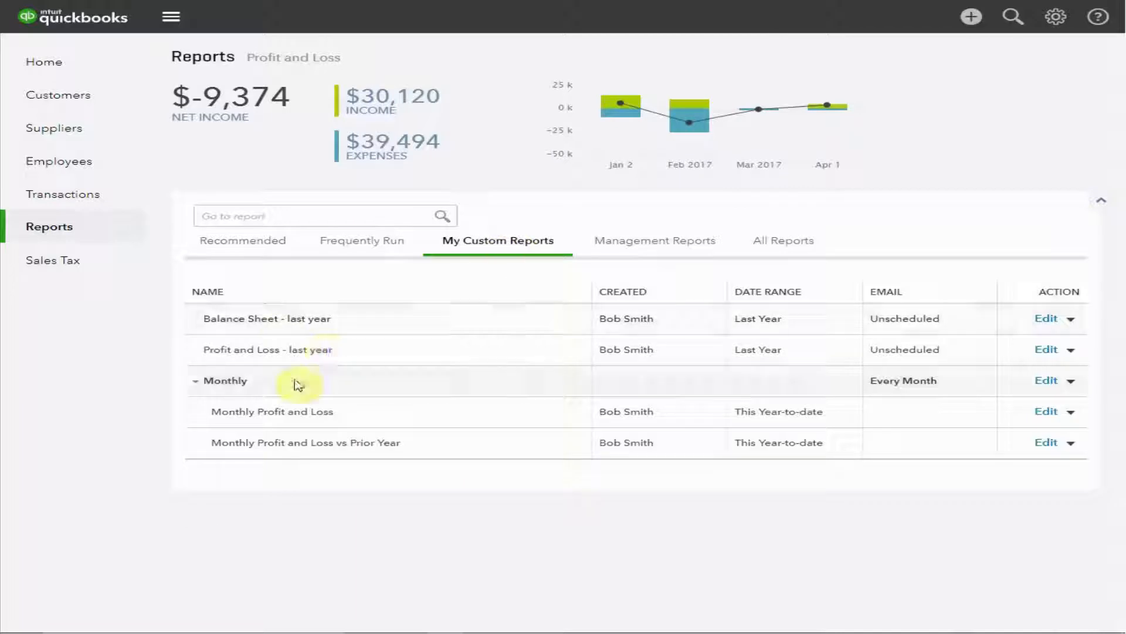
mouse_move(282, 331)
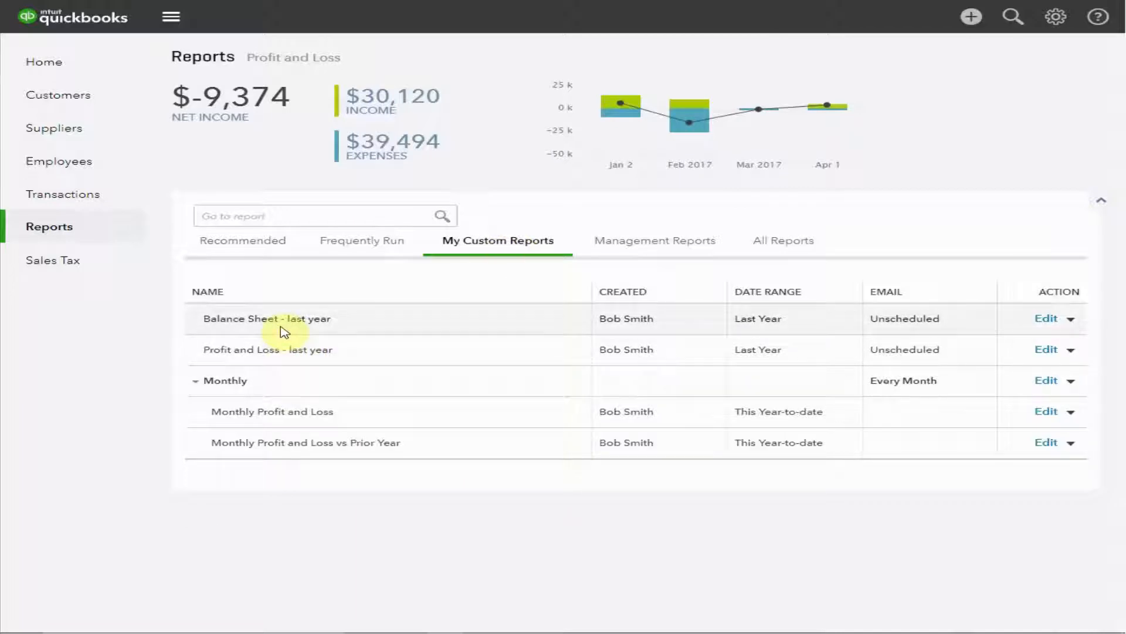